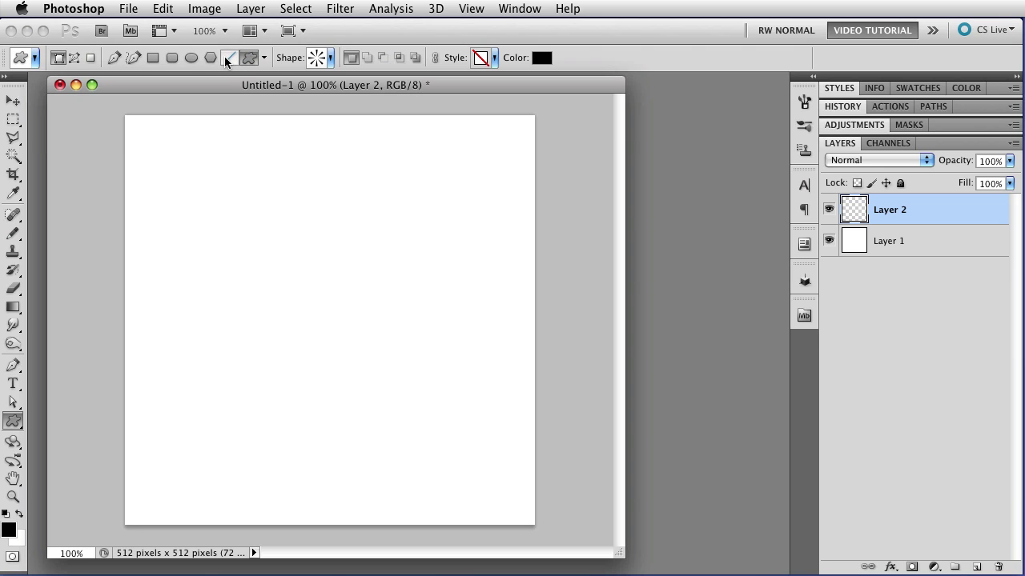
- Draw a thick black 4 px diagonal line across the blank canvas on Layer 2
{"action": "left_click_drag", "start_coordinate": [159, 151], "coordinate": [488, 472]}
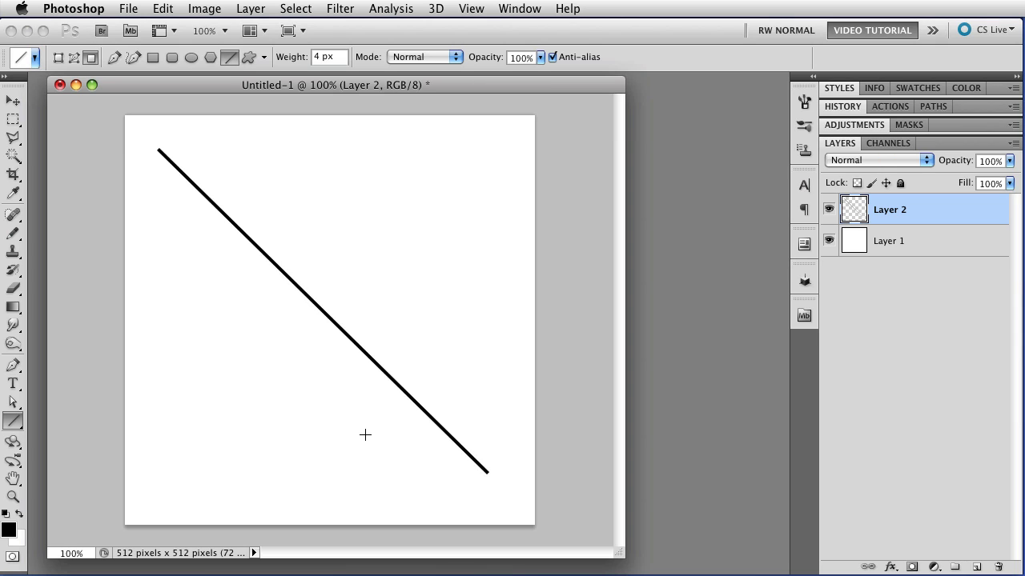
- Draw a thin black diagonal line from top-left toward bottom-right of the canvas
{"action": "left_click_drag", "start_coordinate": [269, 192], "coordinate": [424, 355]}
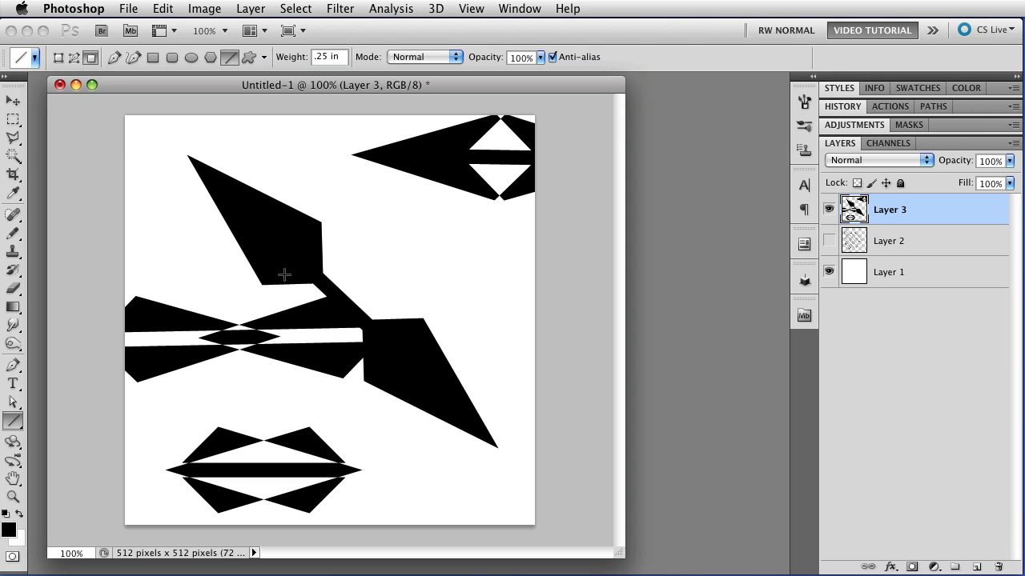
- Hide Layer 3, leaving a blank canvas with arrowheads at 600% width, 1000% length, −30% concavity
{"action": "left_click", "coordinate": [263, 57]}
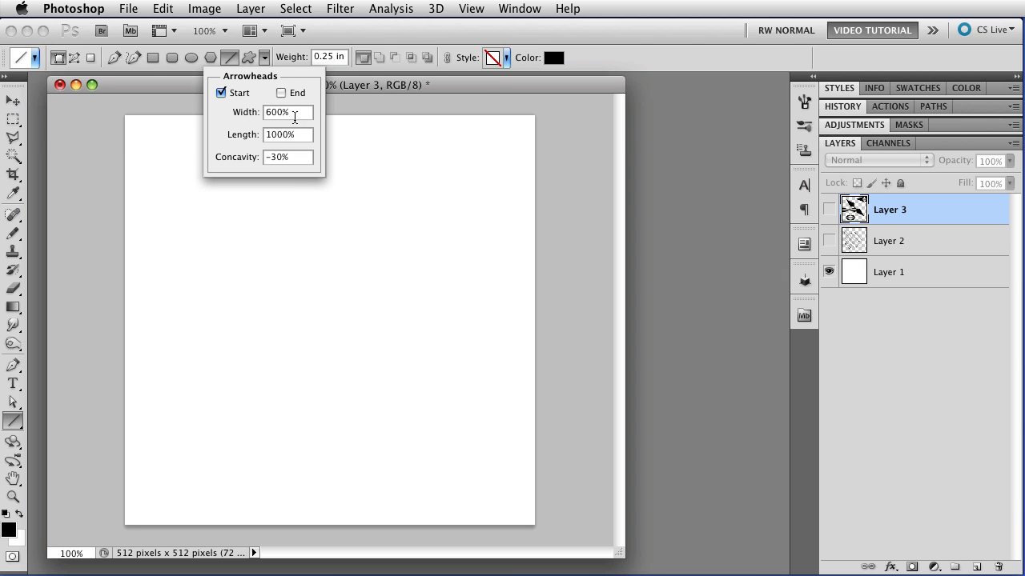
- Draw the Shape 1 diagonal line with a small start arrowhead at its upper-left end
{"action": "left_click_drag", "start_coordinate": [148, 150], "coordinate": [486, 473]}
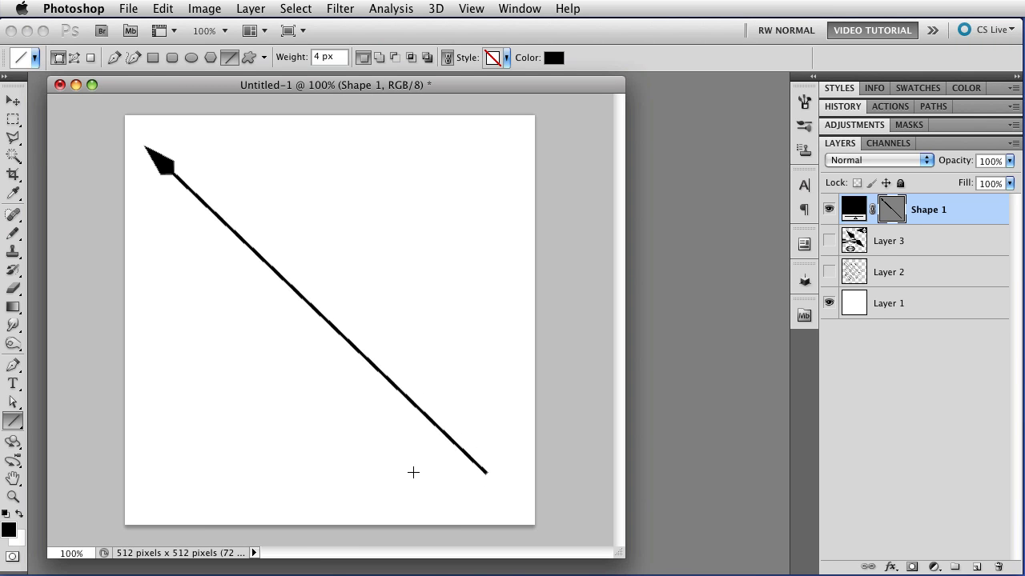
- Switch to the Pen tool (P) to reshape the Shape 1 arrow line
{"action": "key", "text": "p"}
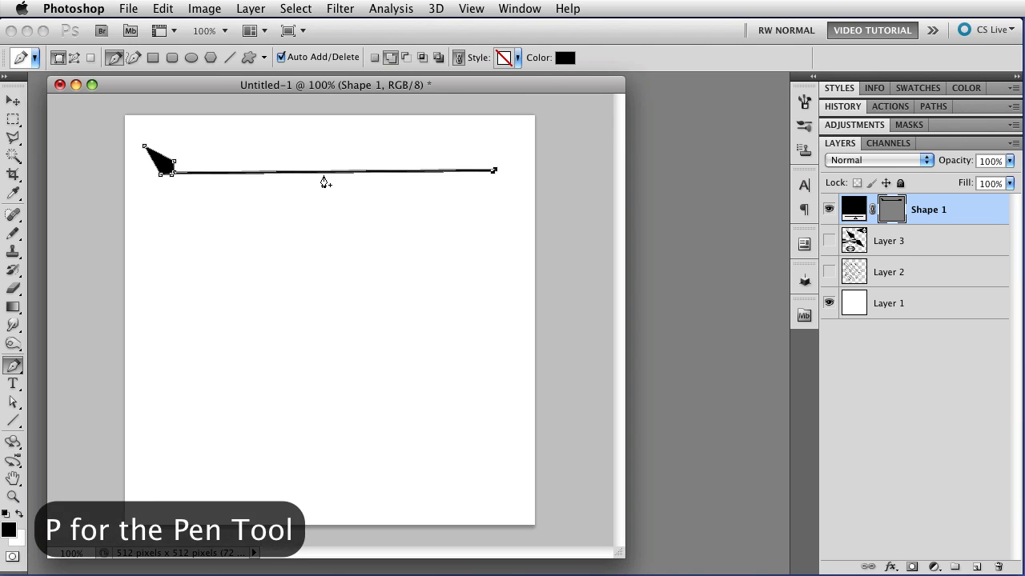